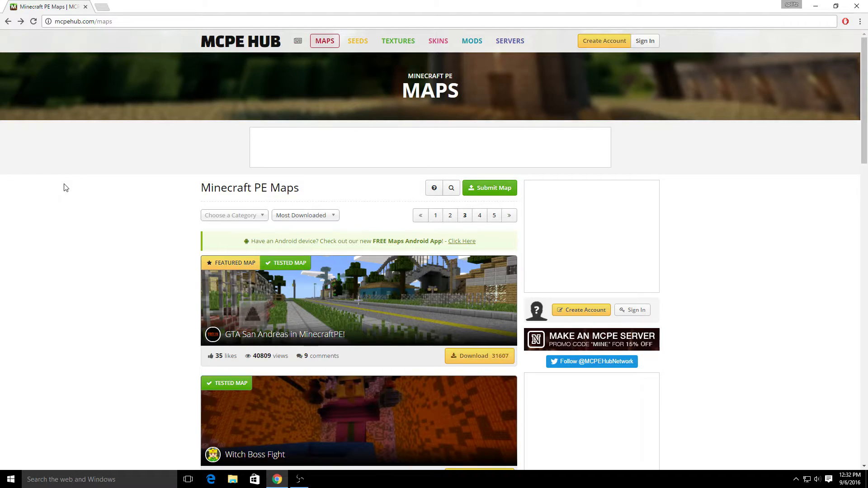
{"action": "mouse_move", "coordinate": [91, 207]}
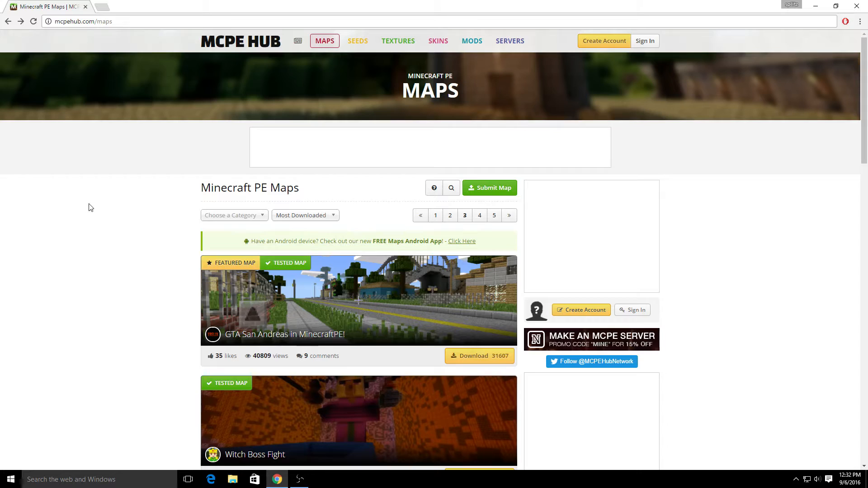
{"action": "mouse_move", "coordinate": [107, 219]}
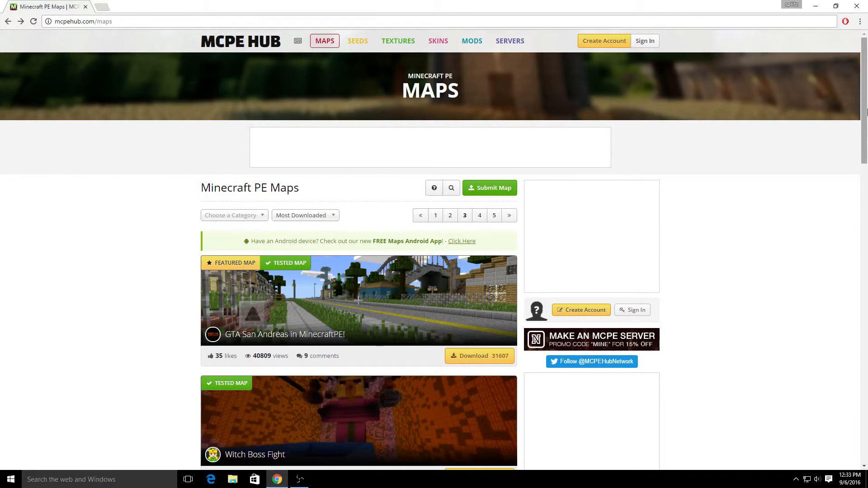
Step: Scroll down the MCPE Hub maps list past Skyblock Survival and Cops And Robbers
{"action": "scroll", "scroll_direction": "down", "scroll_amount": 3}
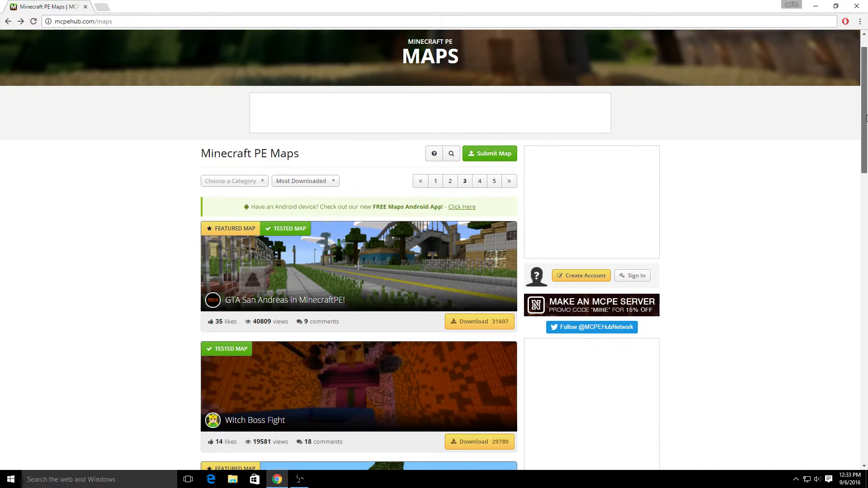
{"action": "mouse_move", "coordinate": [790, 183]}
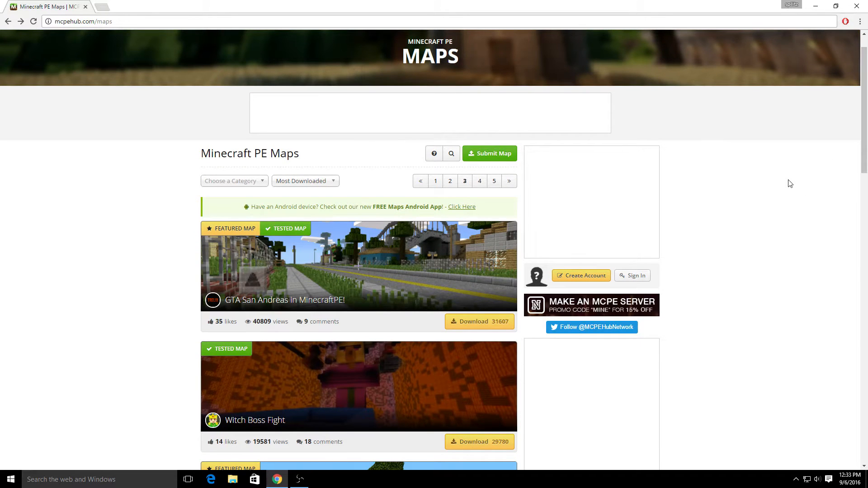
{"action": "scroll", "scroll_direction": "down", "scroll_amount": 3}
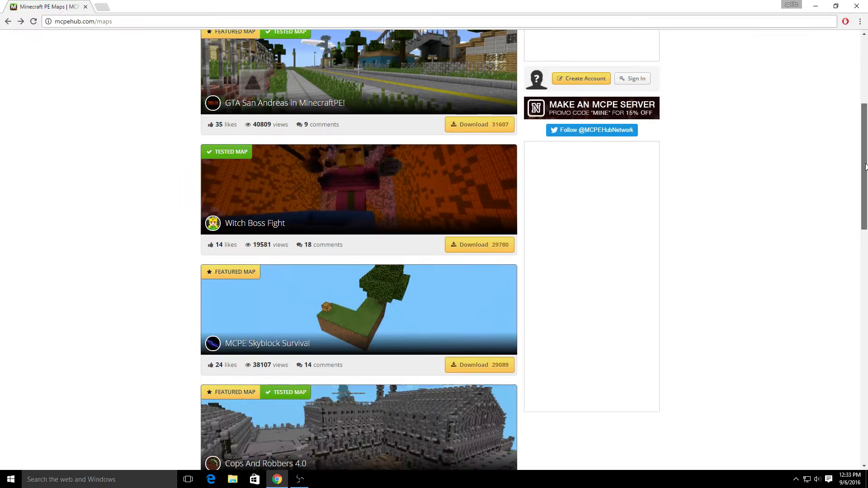
{"action": "scroll", "scroll_direction": "down", "scroll_amount": 3}
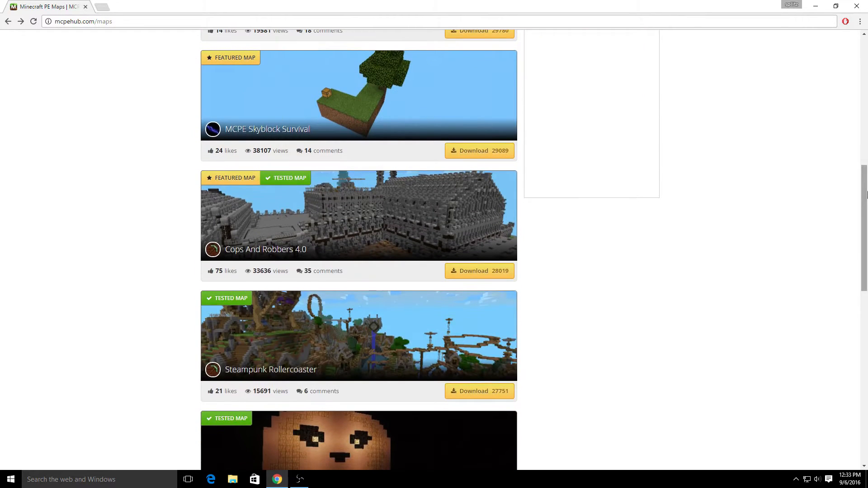
{"action": "scroll", "scroll_direction": "down", "scroll_amount": 3}
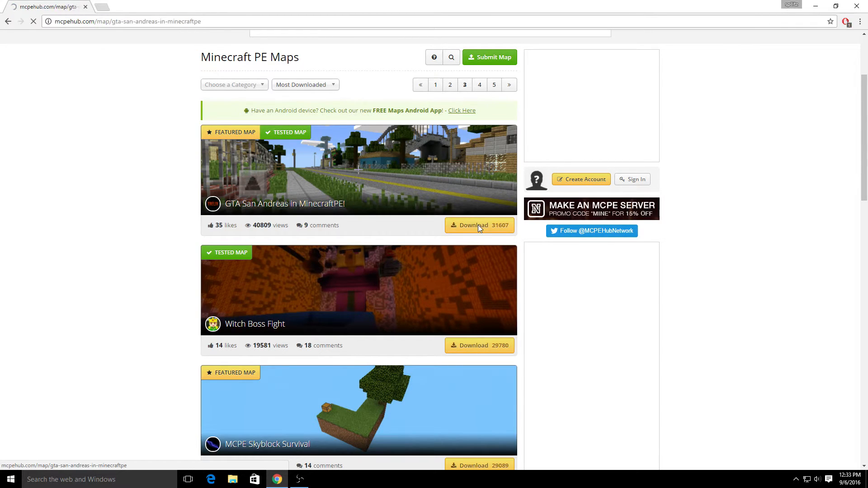
Step: Download the GTA San Andreas map zip and open it in WinRAR from Chrome's download bar
{"action": "left_click", "coordinate": [285, 204]}
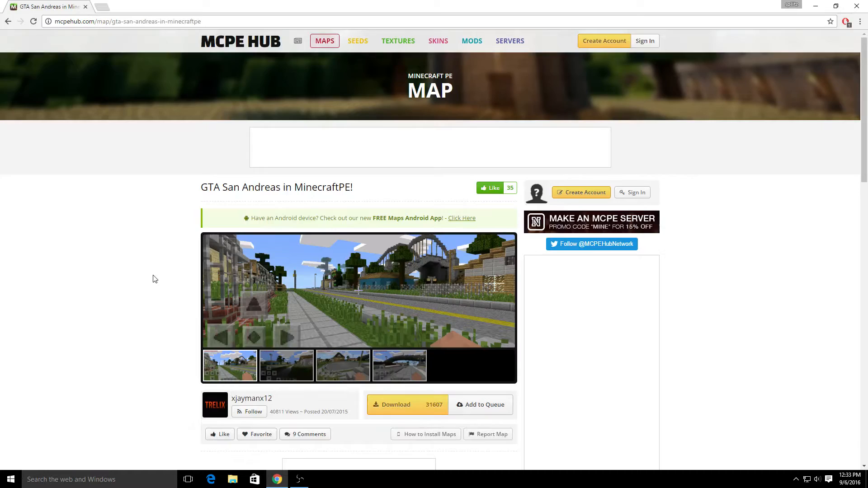
{"action": "scroll", "scroll_direction": "down", "scroll_amount": 3}
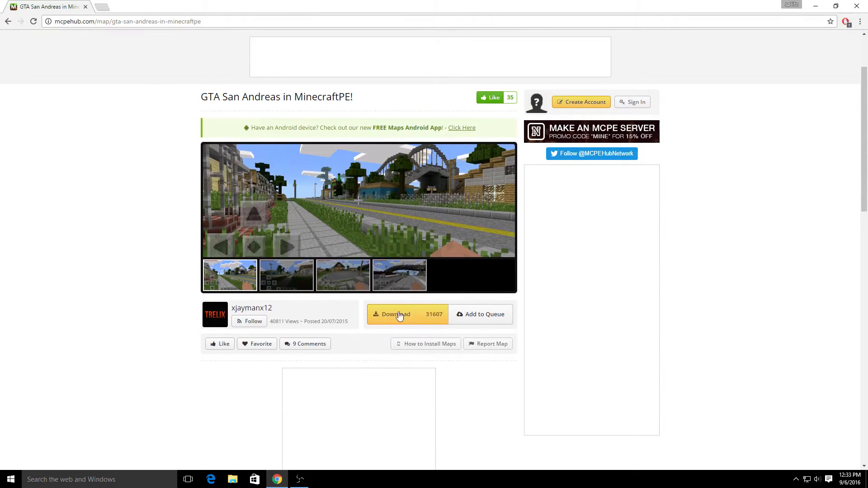
{"action": "left_click", "coordinate": [395, 313]}
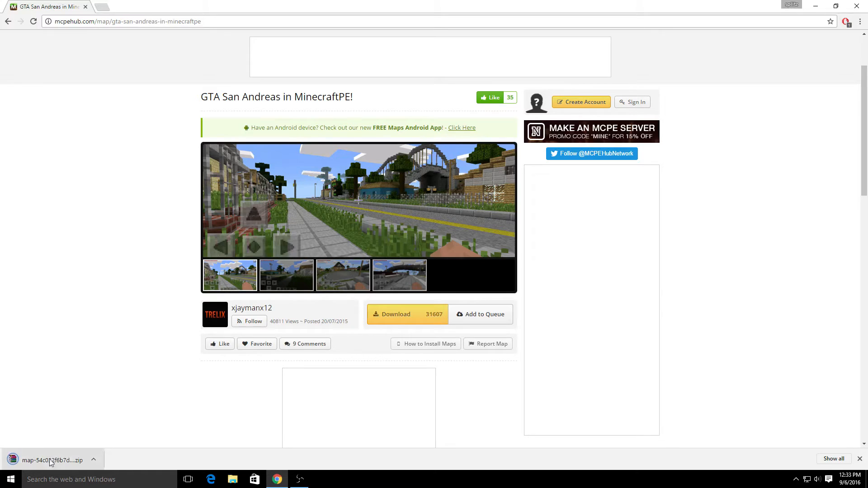
{"action": "left_click", "coordinate": [52, 460]}
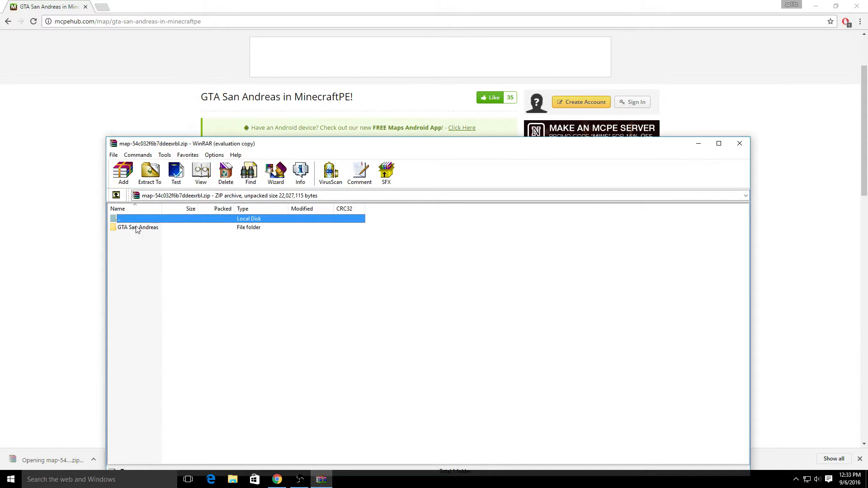
Step: Extract the GTA San Andreas folder from the archive via Extract To and confirm
{"action": "left_click", "coordinate": [137, 227]}
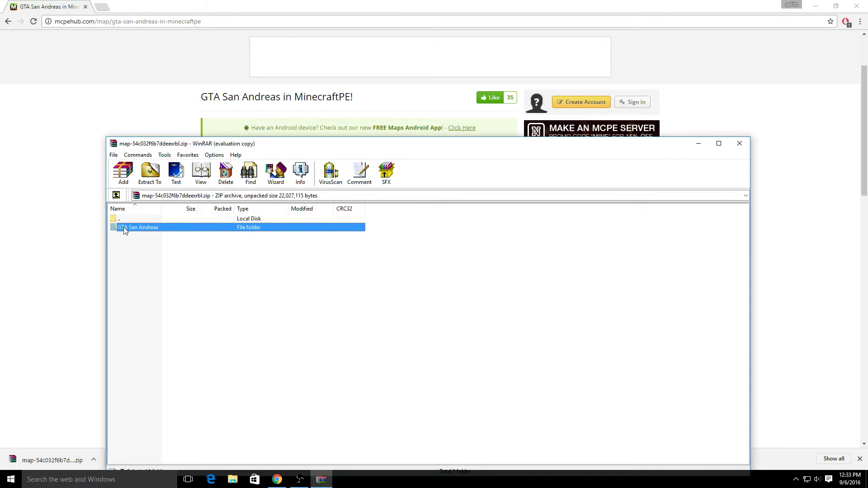
{"action": "mouse_move", "coordinate": [134, 231]}
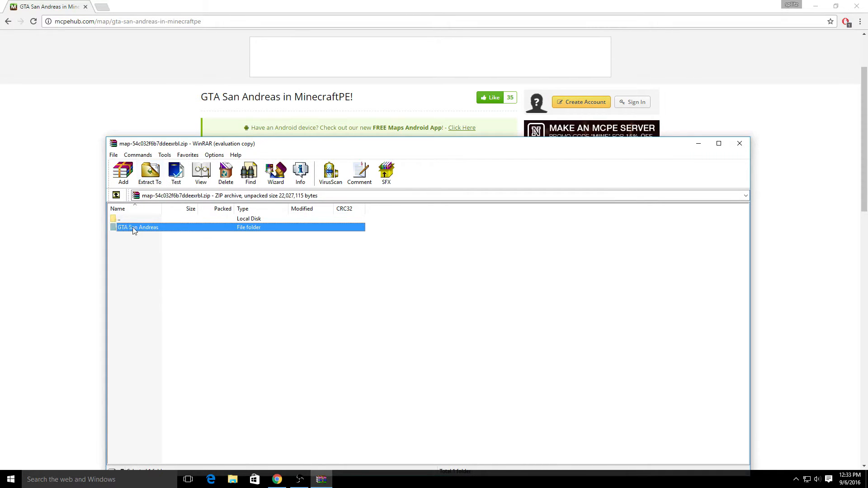
{"action": "left_click", "coordinate": [149, 173]}
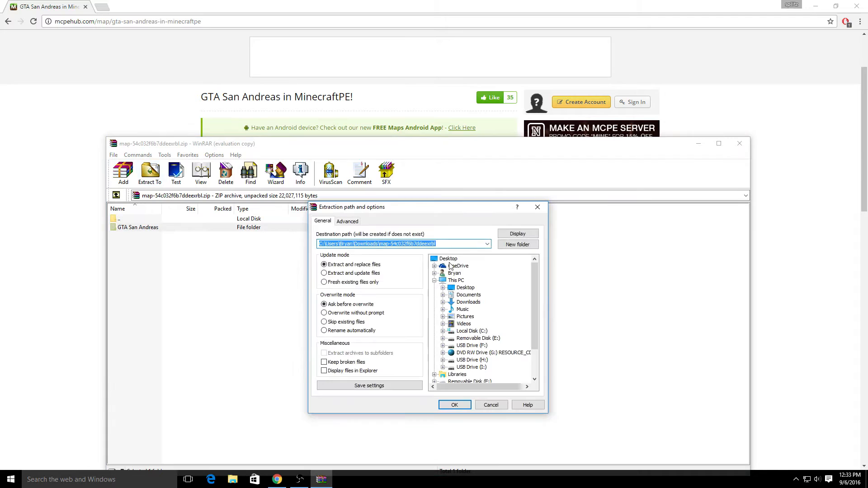
{"action": "left_click", "coordinate": [453, 405]}
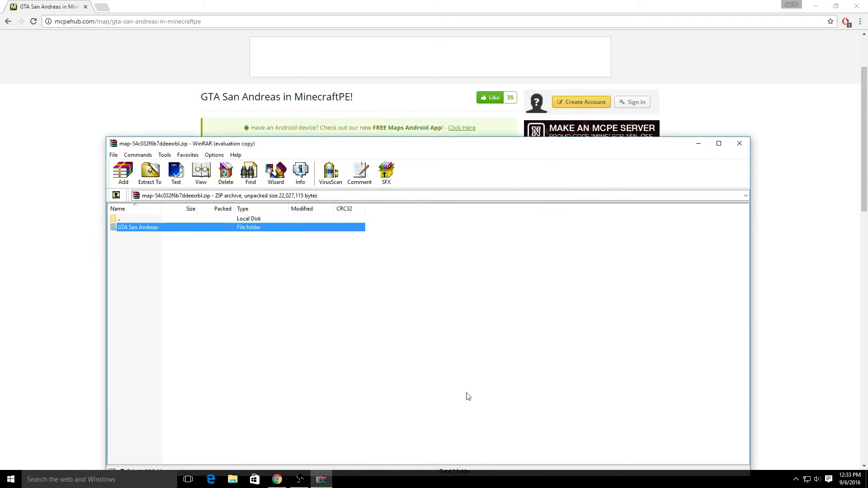
{"action": "mouse_move", "coordinate": [679, 137]}
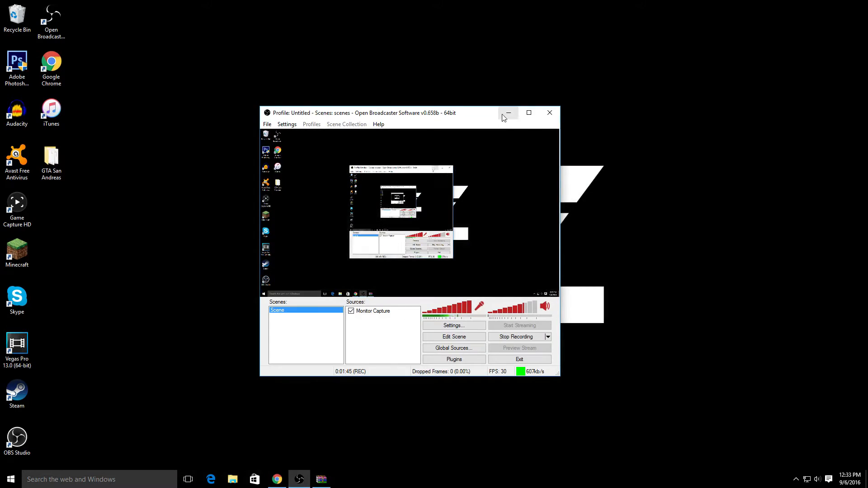
Step: Hide the recorder, select the extracted GTA San Andreas desktop folder and bring up Start
{"action": "left_click", "coordinate": [507, 112]}
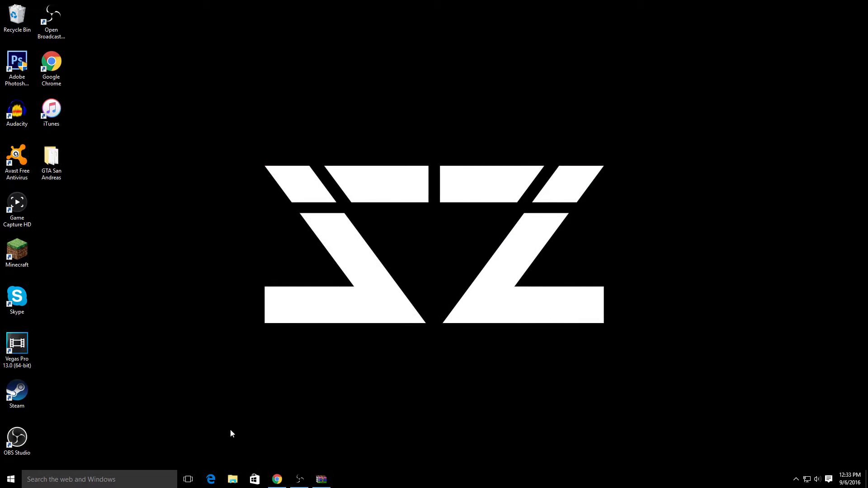
{"action": "left_click_drag", "start_coordinate": [51, 157], "coordinate": [148, 161]}
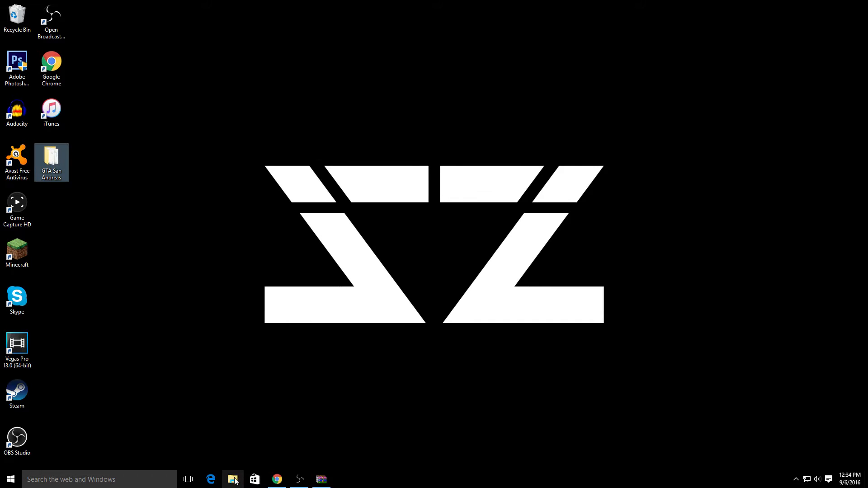
{"action": "left_click", "coordinate": [10, 479]}
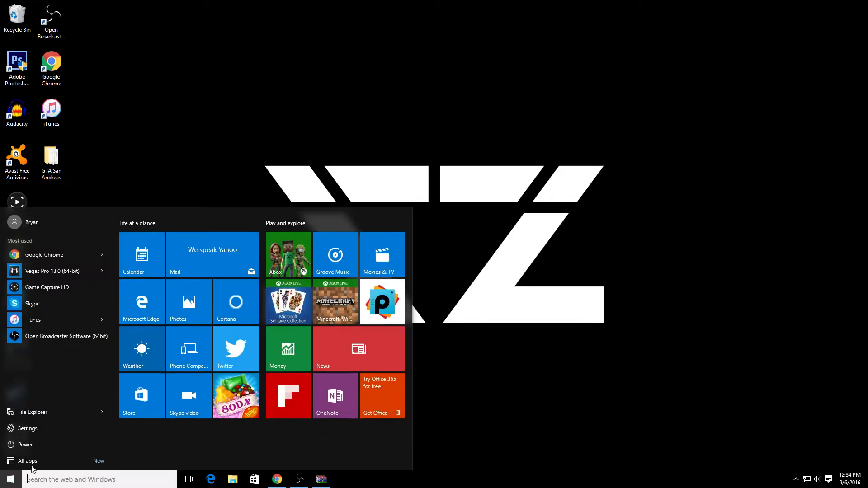
Step: In File Explorer, reach the HTC phone's internal storage through This PC
{"action": "left_click", "coordinate": [33, 413]}
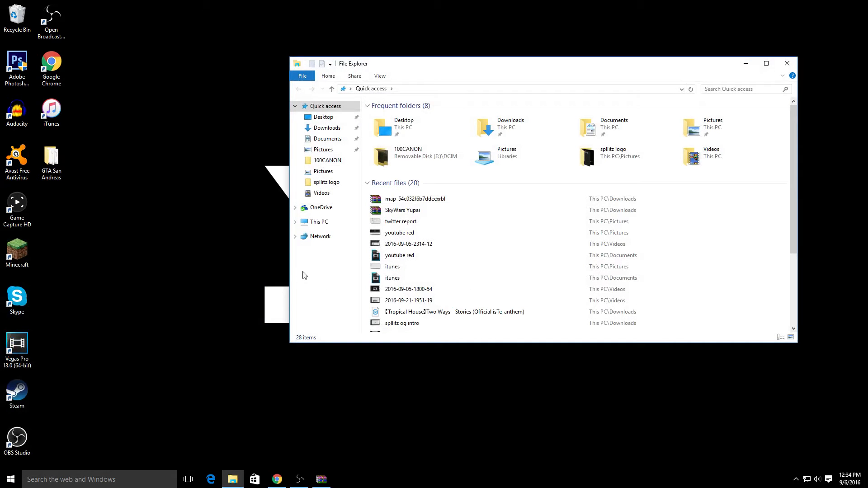
{"action": "mouse_move", "coordinate": [319, 221]}
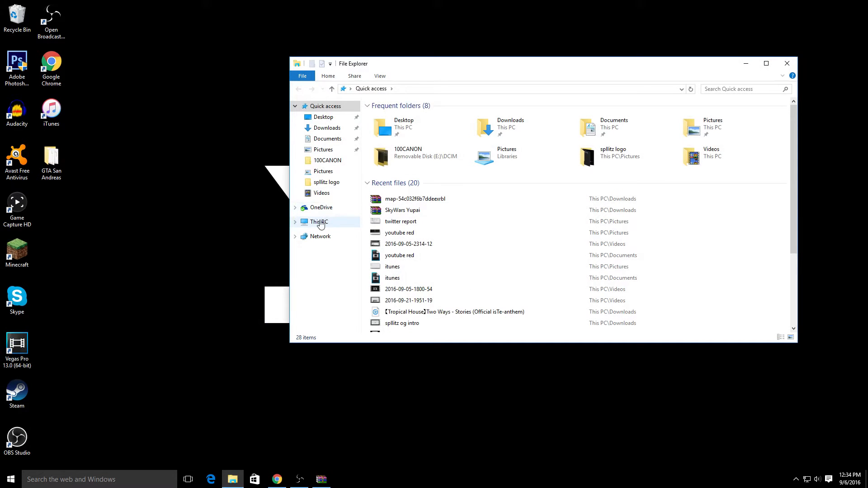
{"action": "left_click", "coordinate": [319, 222]}
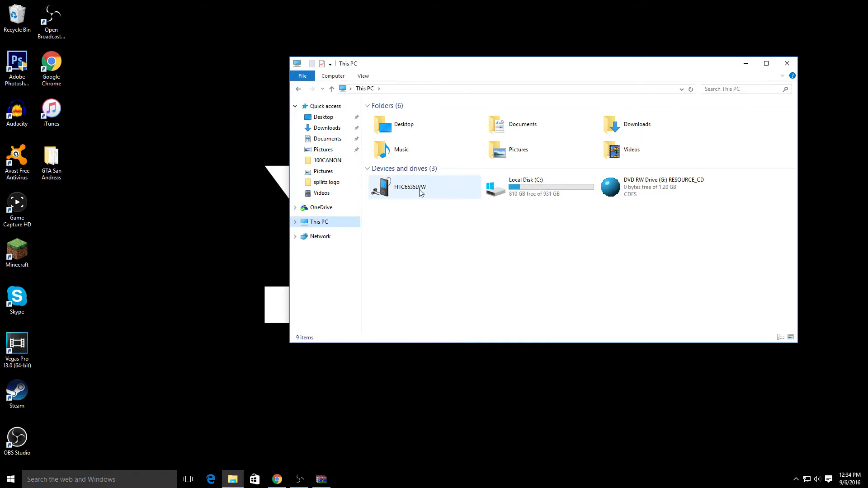
{"action": "mouse_move", "coordinate": [422, 182]}
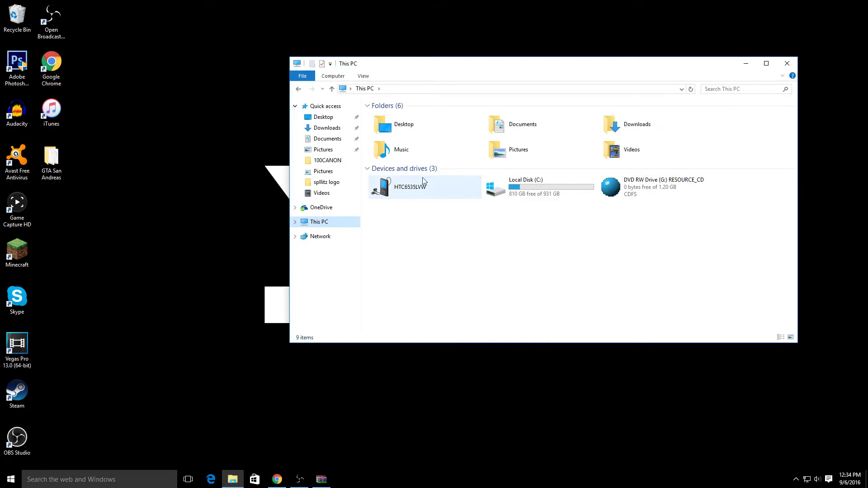
{"action": "mouse_move", "coordinate": [407, 194]}
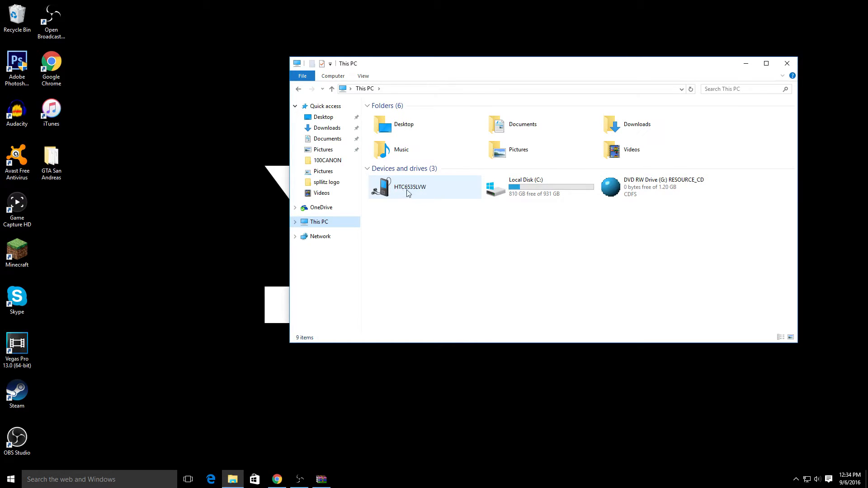
{"action": "double_click", "coordinate": [425, 187]}
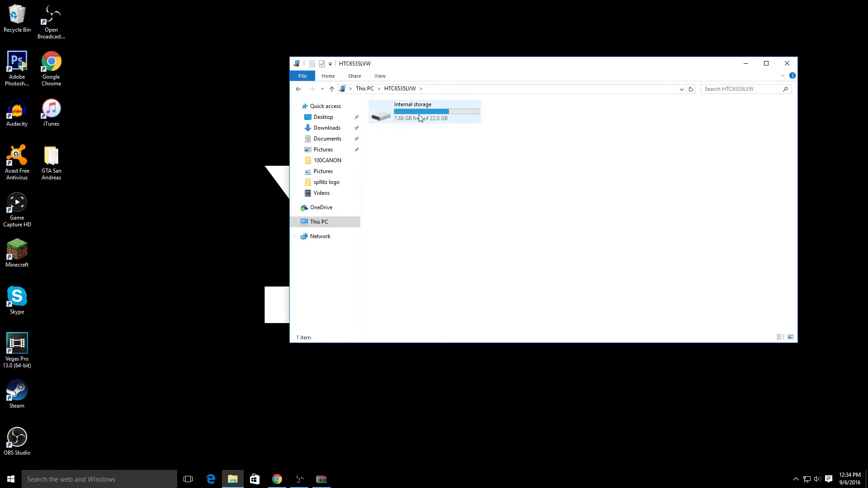
{"action": "double_click", "coordinate": [436, 111]}
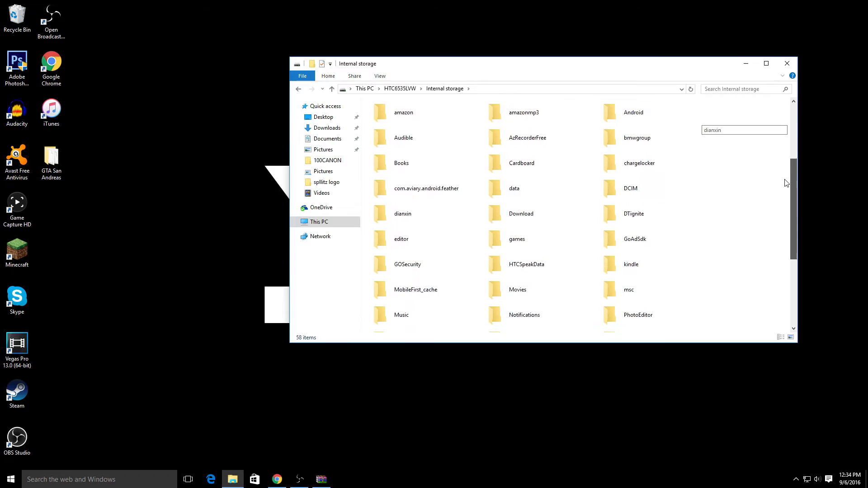
Step: Navigate into games > com.mojang > minecraftWorlds on the phone
{"action": "scroll", "scroll_direction": "down", "scroll_amount": 3}
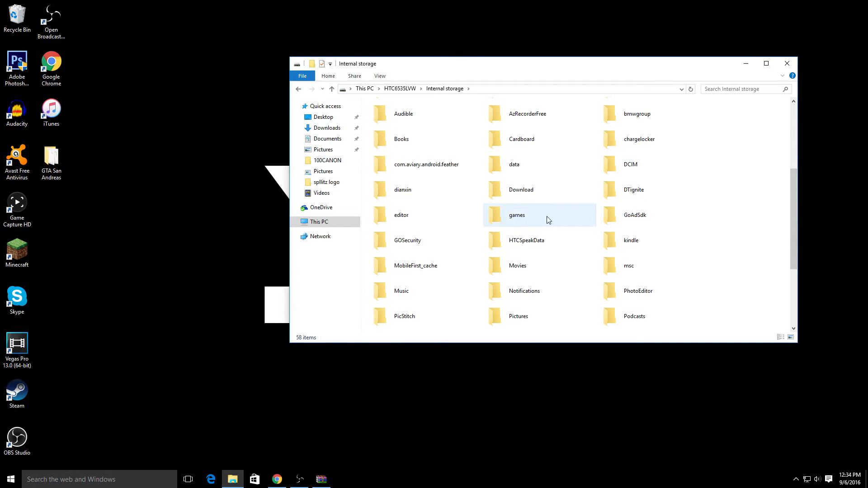
{"action": "double_click", "coordinate": [516, 215]}
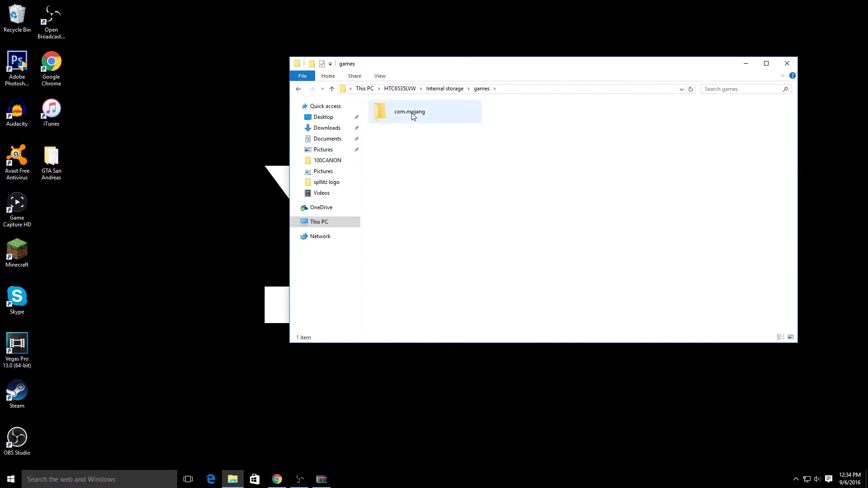
{"action": "mouse_move", "coordinate": [408, 119]}
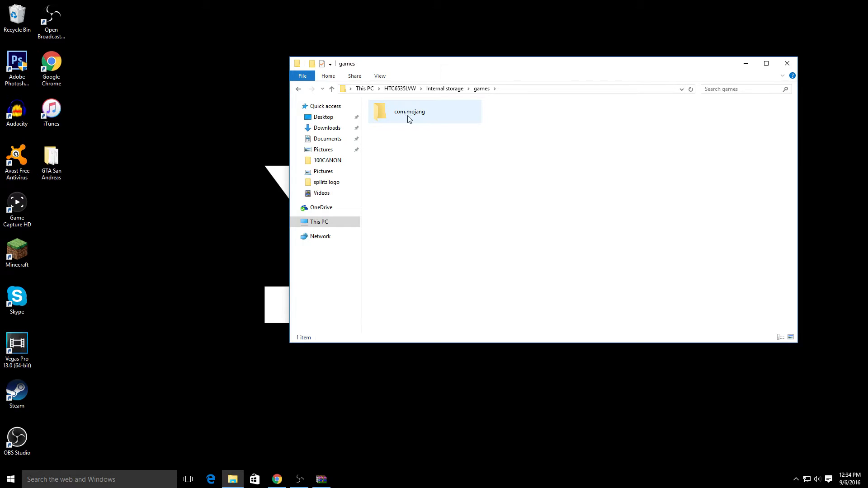
{"action": "double_click", "coordinate": [409, 111]}
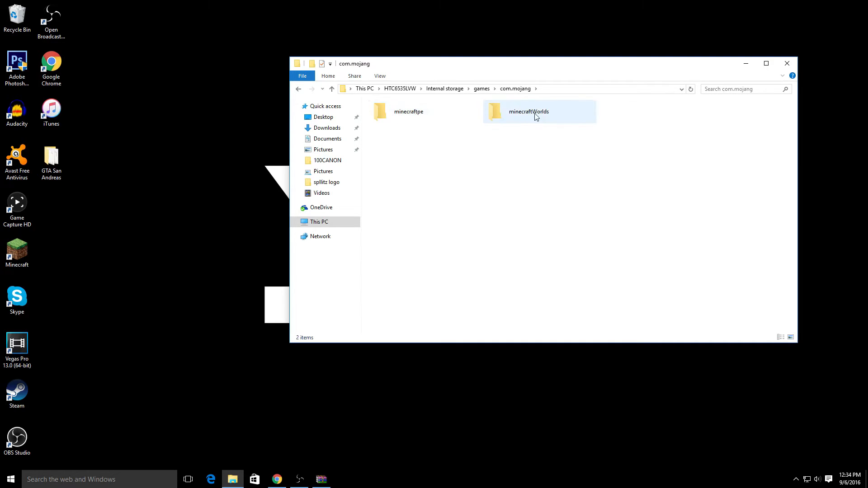
{"action": "double_click", "coordinate": [528, 112]}
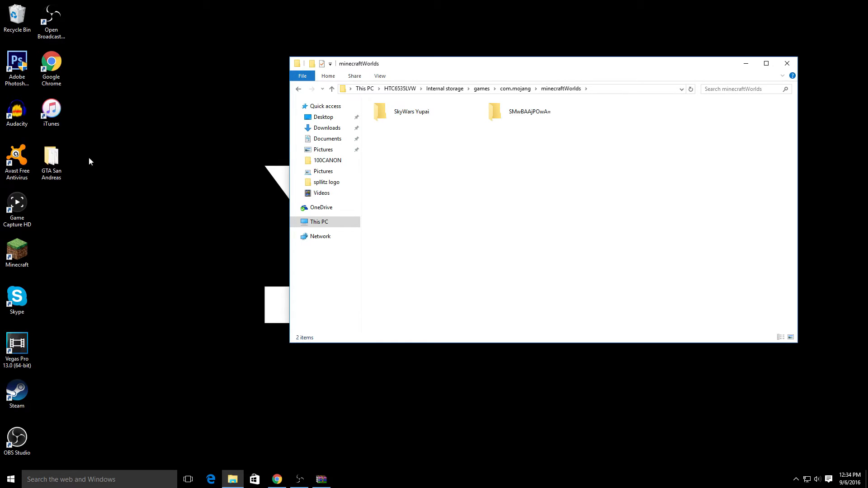
Step: Copy the GTA San Andreas folder from the desktop into the phone's minecraftWorlds folder
{"action": "left_click", "coordinate": [51, 157]}
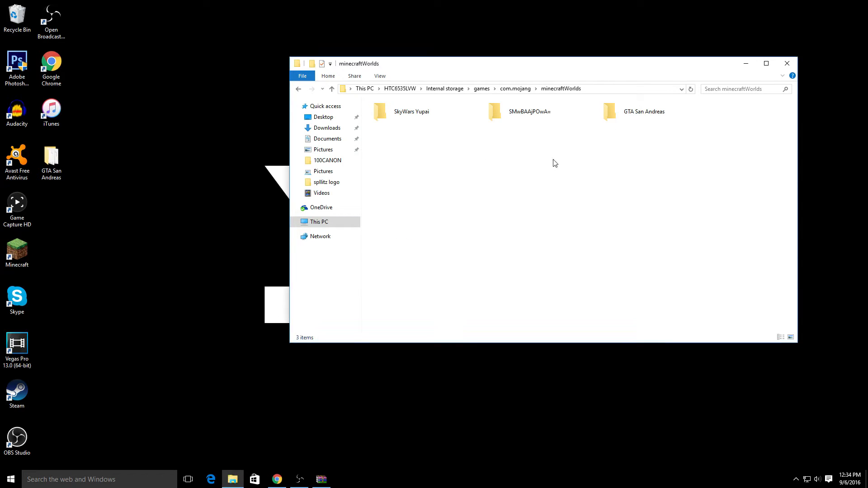
{"action": "left_click", "coordinate": [644, 112]}
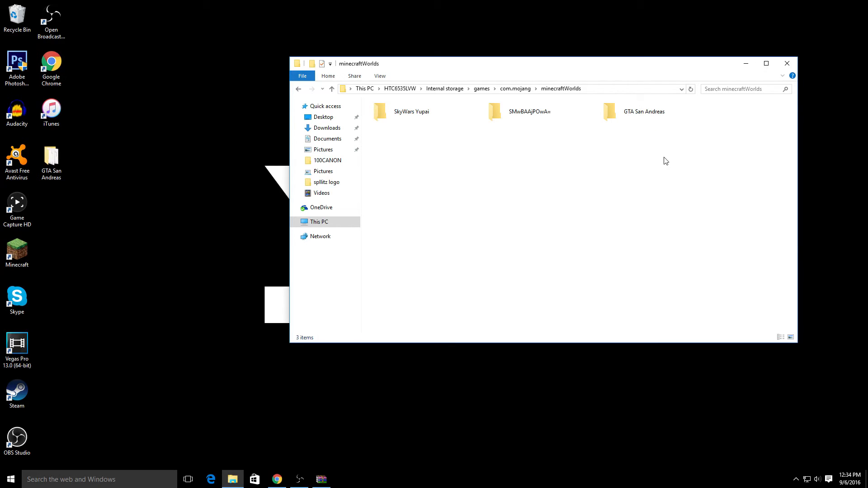
{"action": "left_click", "coordinate": [644, 111]}
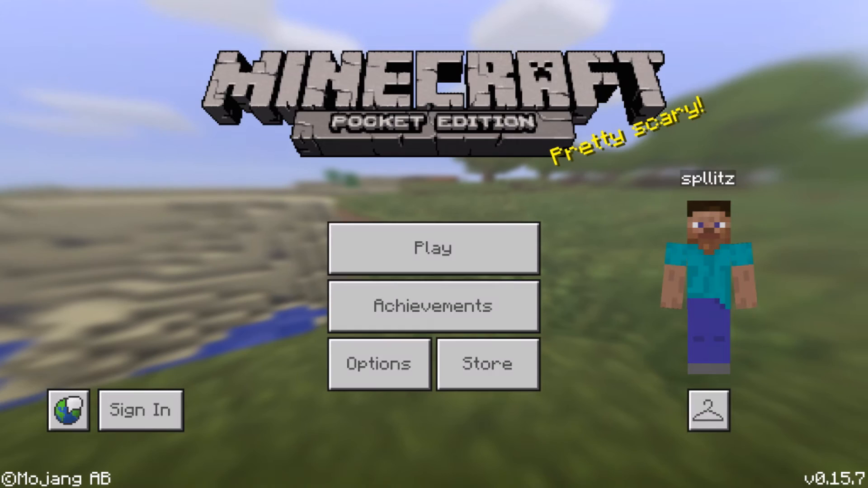
Step: Play the GTA San Andreas world in Minecraft PE and respawn onto the town street
{"action": "left_click", "coordinate": [433, 247]}
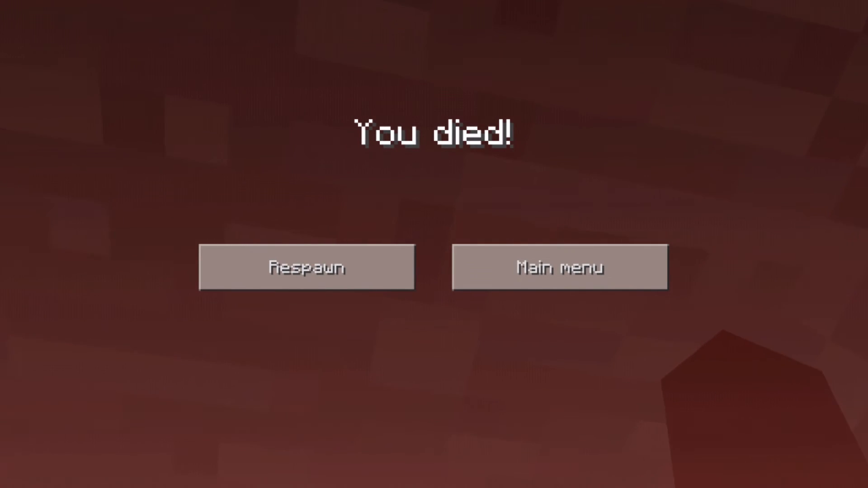
{"action": "left_click", "coordinate": [306, 268]}
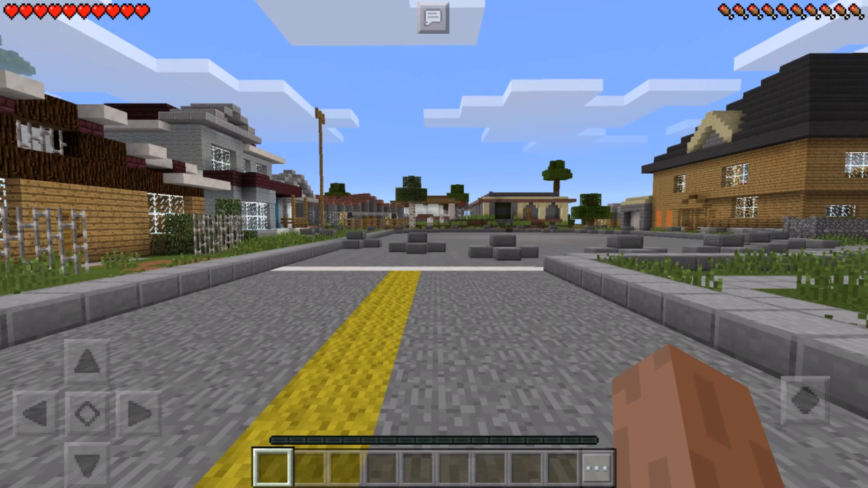